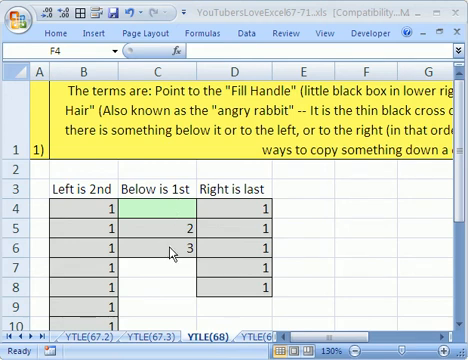
mouse_move(249, 190)
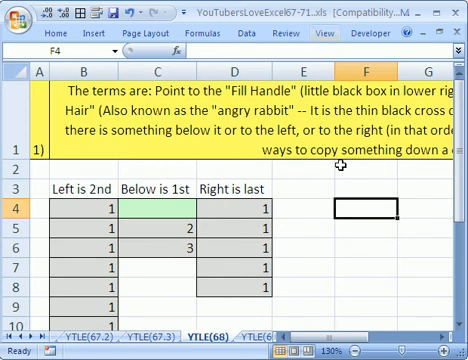
Step: Enter =SUM(B4:B4) in C4 and lock the first reference as B$4
left_click(158, 208)
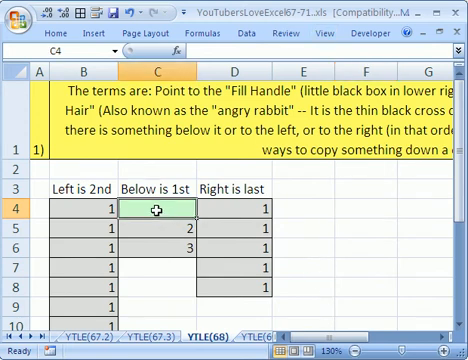
mouse_move(169, 210)
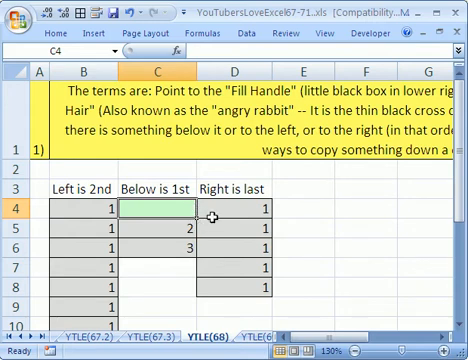
mouse_move(205, 219)
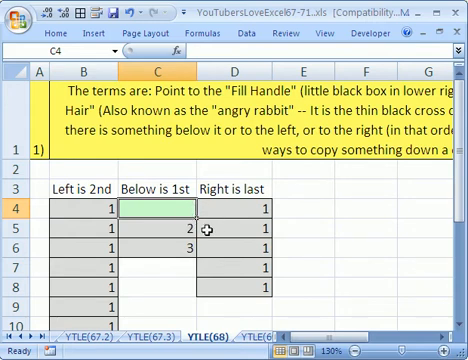
mouse_move(302, 208)
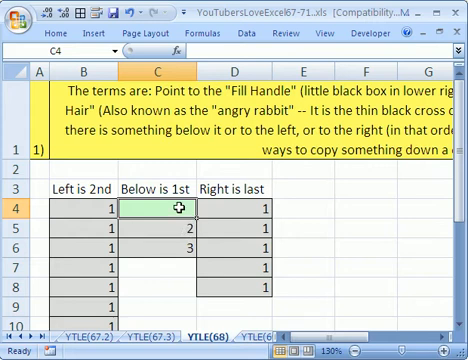
mouse_move(174, 203)
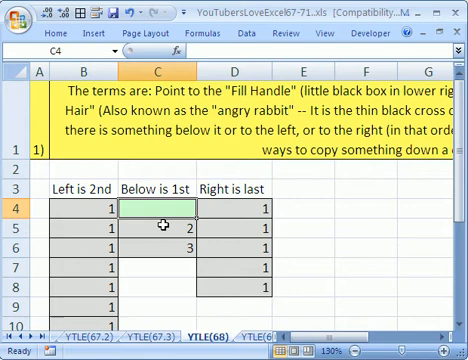
type("=sum(B4")
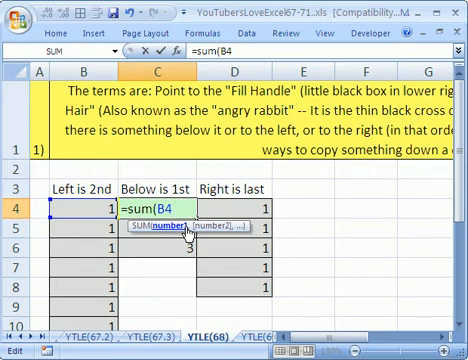
type(":")
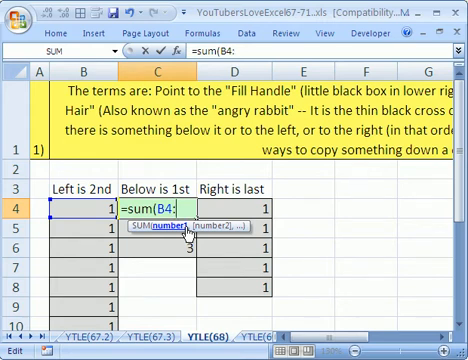
type("b4")
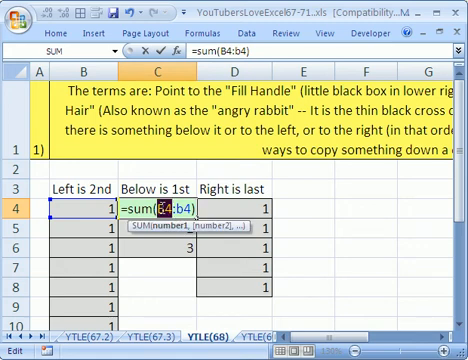
key("f4")
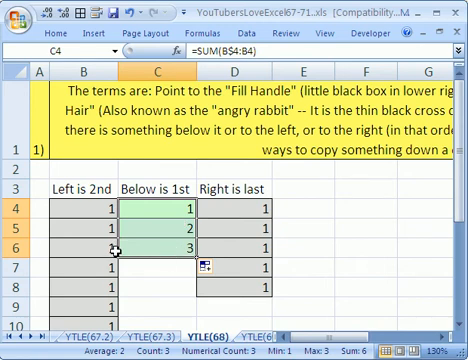
mouse_move(225, 280)
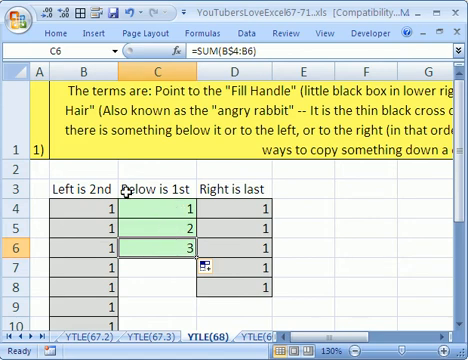
Step: Clear the old values 2 and 3 from C5:C6, then check the column by scrolling
left_click(152, 218)
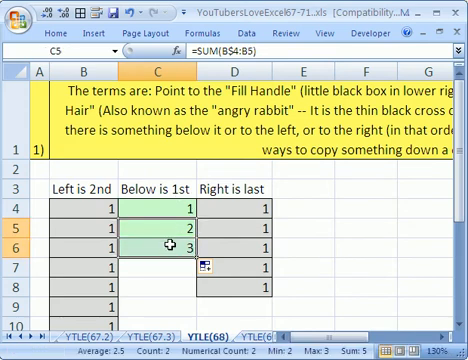
key("alt")
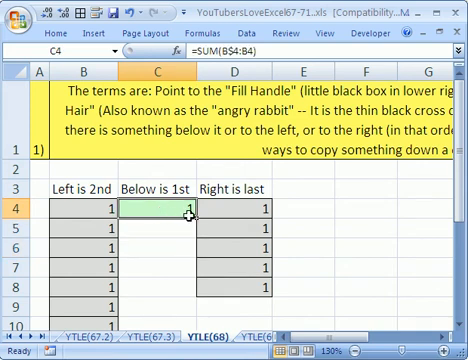
mouse_move(158, 271)
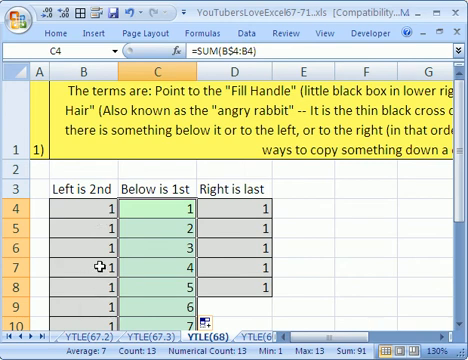
scroll("down", 3)
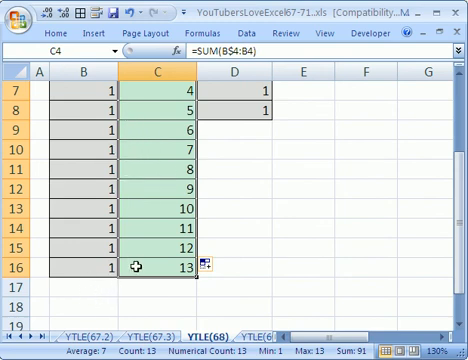
scroll("up", 3)
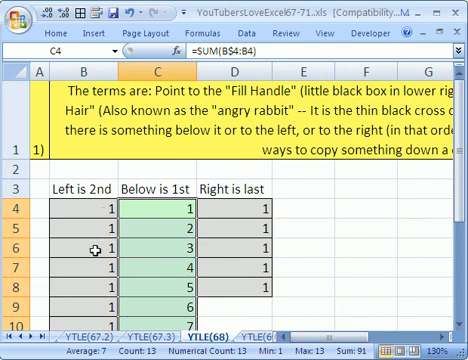
mouse_move(255, 225)
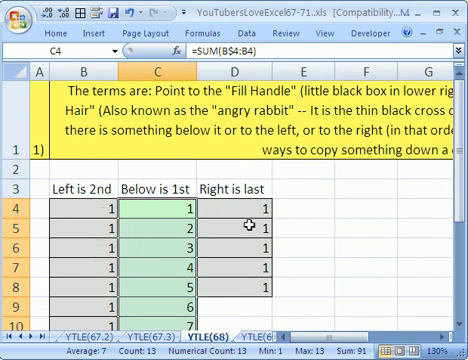
mouse_move(95, 237)
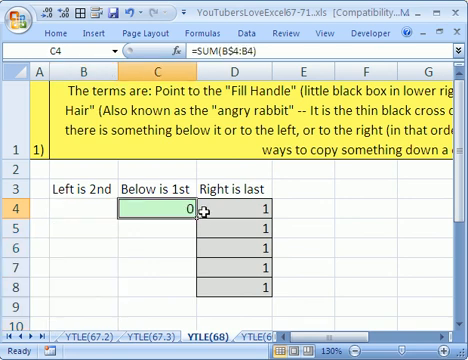
Step: Reopen the C4 formula for editing to point it at D$4:D4
double_click(155, 205)
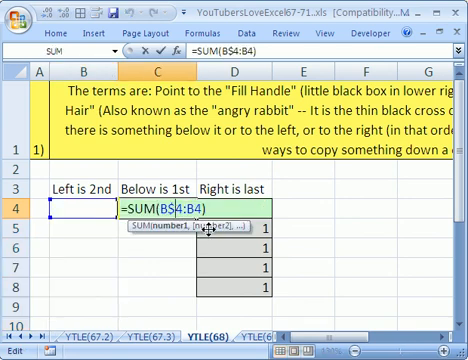
mouse_move(88, 218)
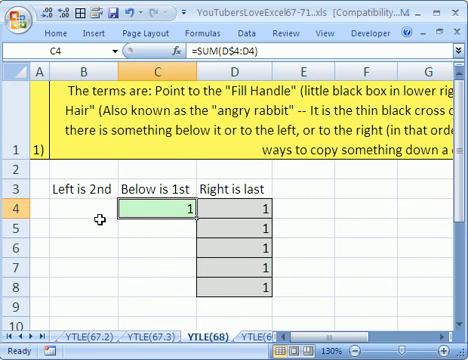
mouse_move(258, 214)
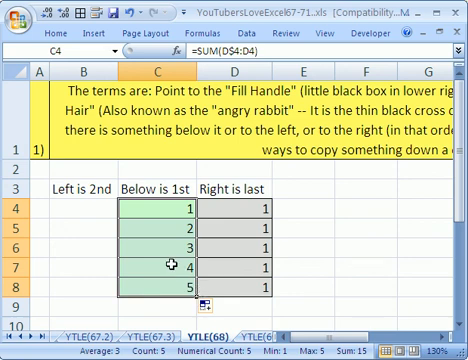
mouse_move(301, 247)
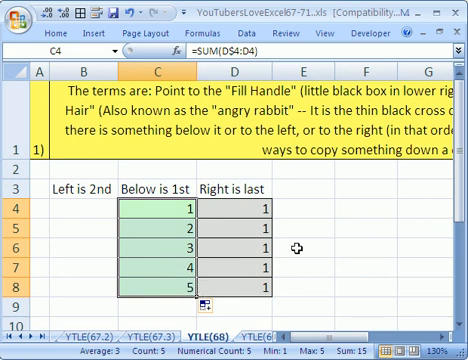